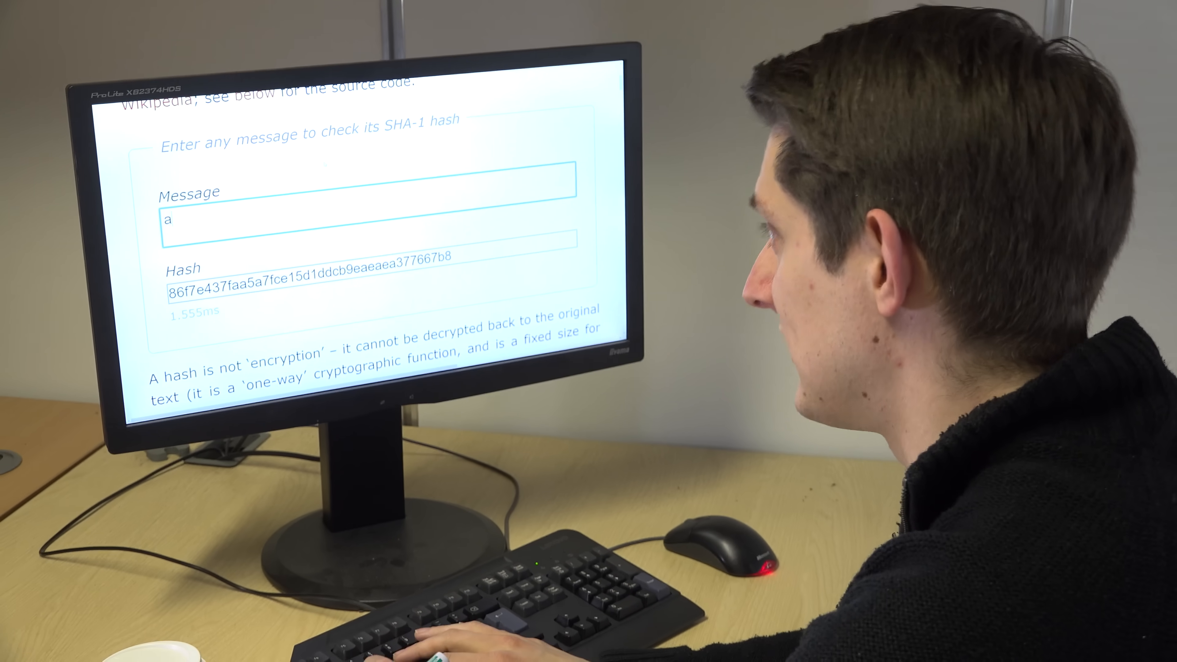
pyautogui.write('bc')
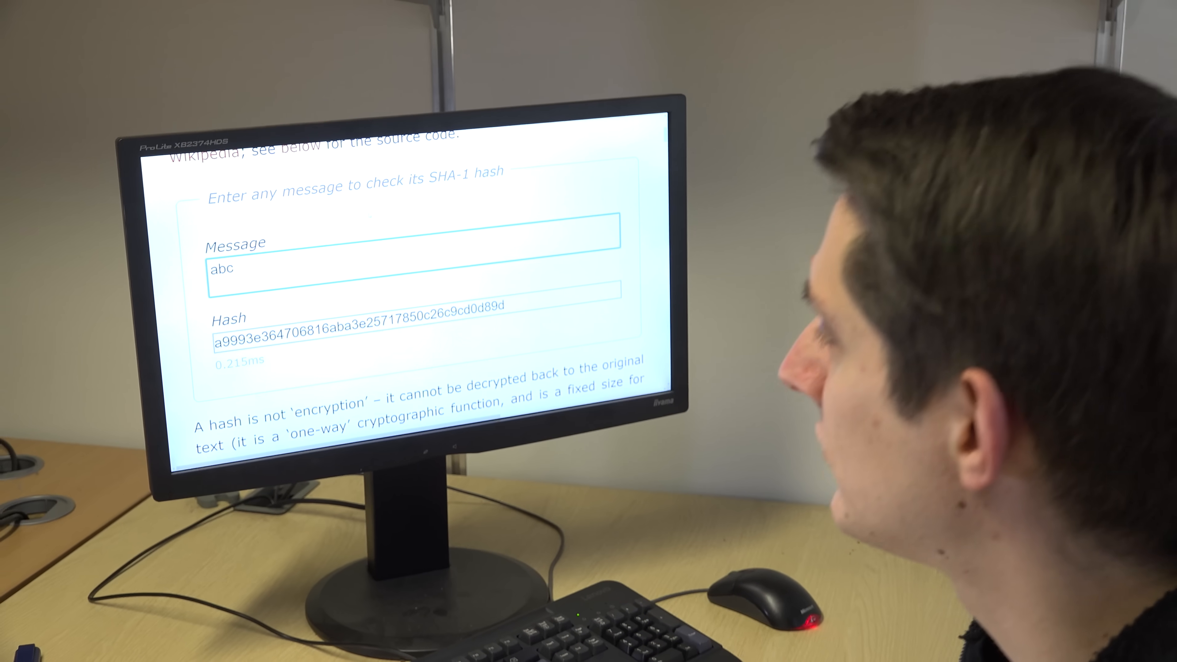